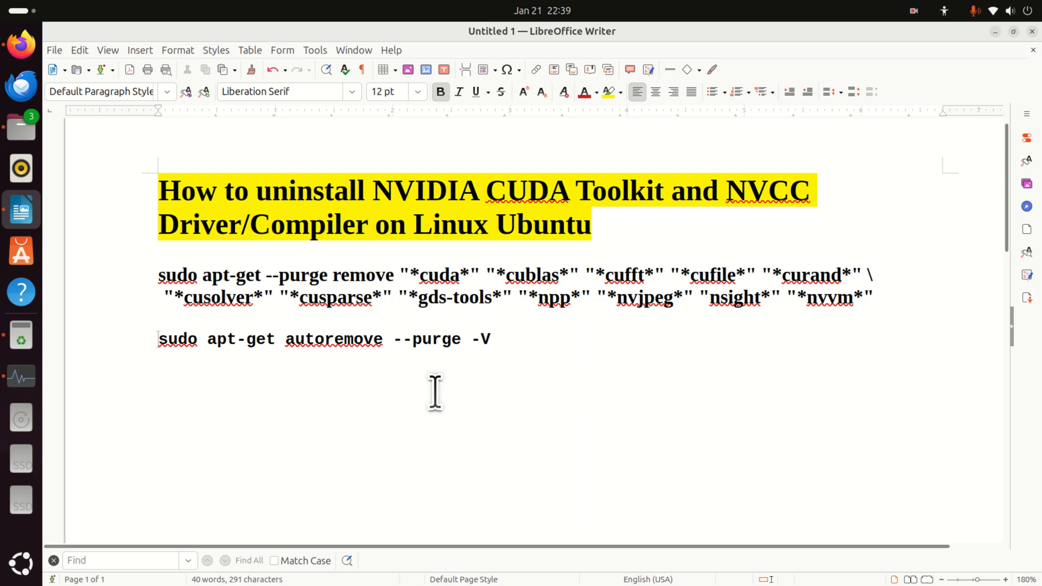
mouse_move(588, 319)
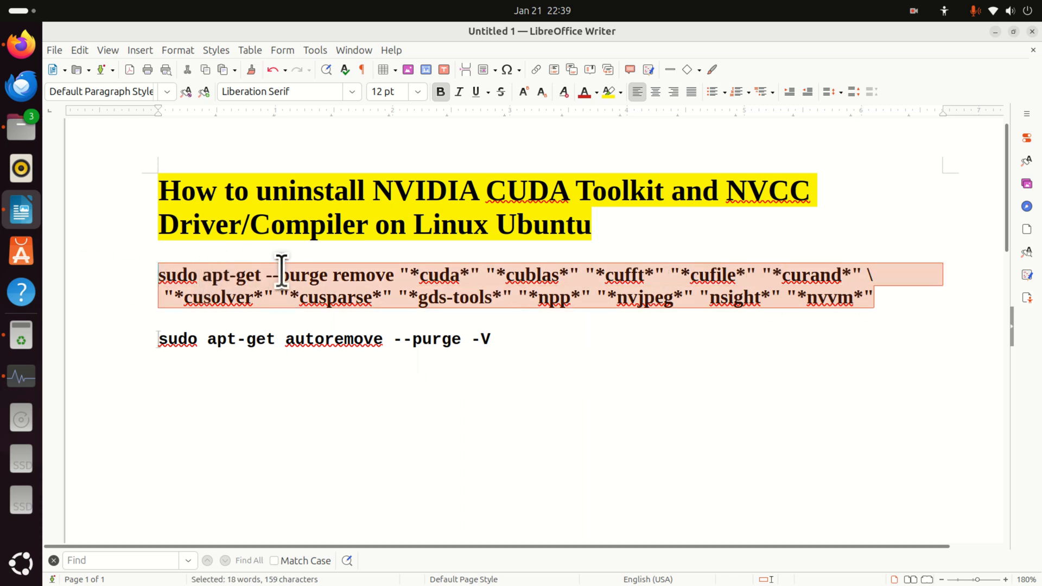
Step: Review the purge command's cublas and cuda wildcard terms in the Writer document
left_click(409, 274)
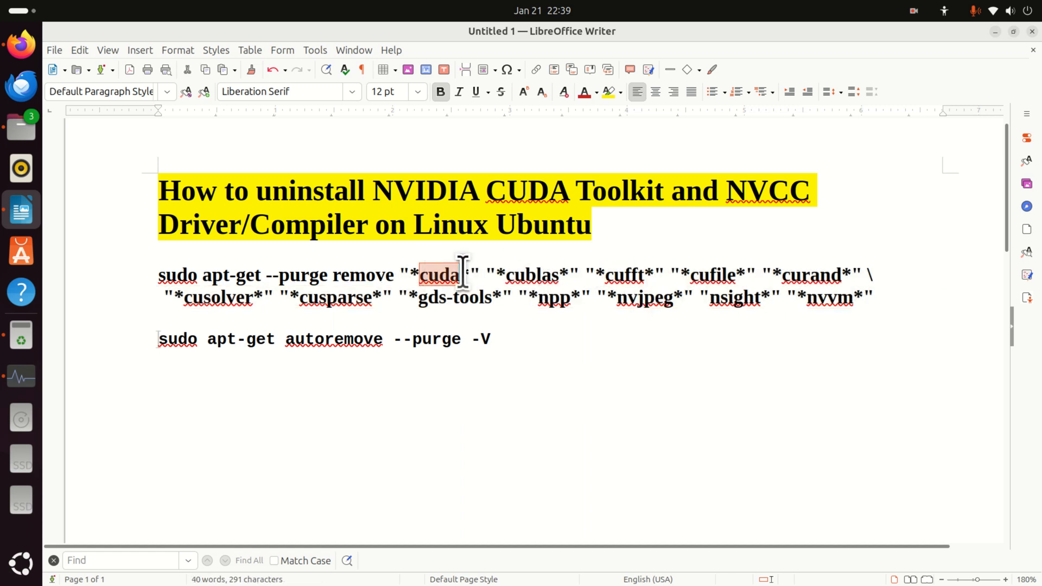
double_click(531, 275)
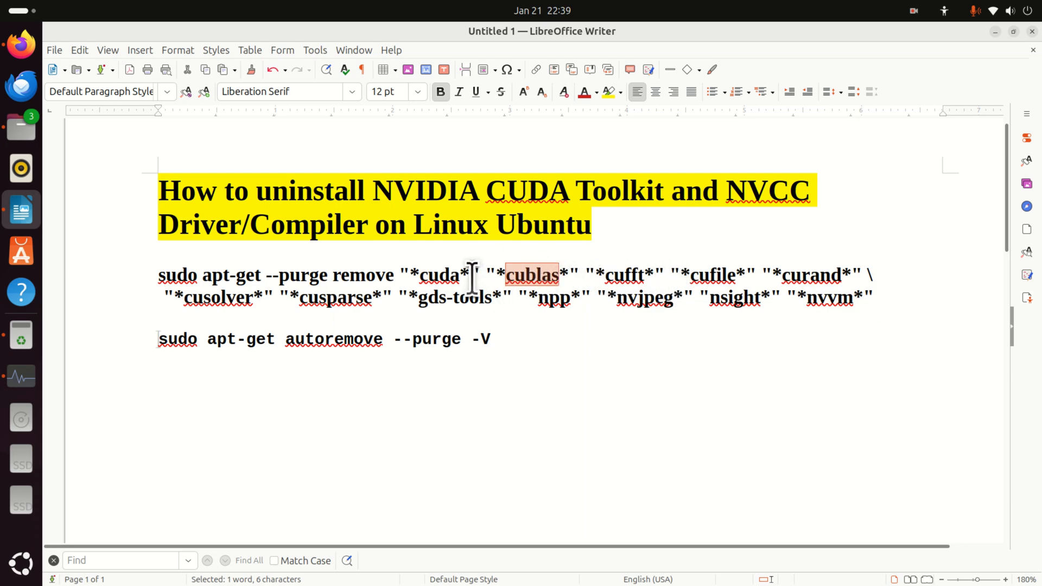
left_click(413, 275)
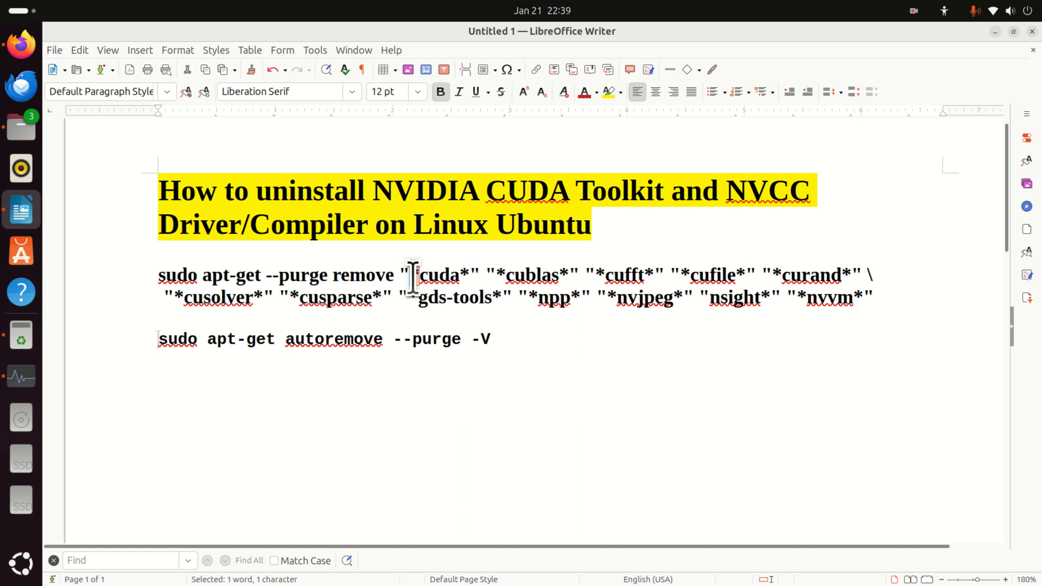
double_click(439, 275)
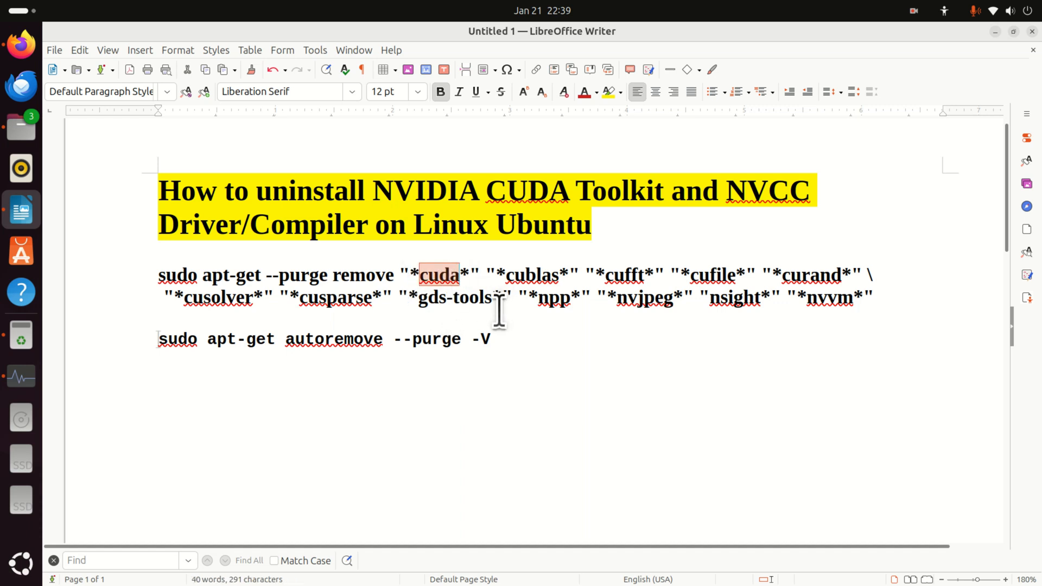
mouse_move(501, 292)
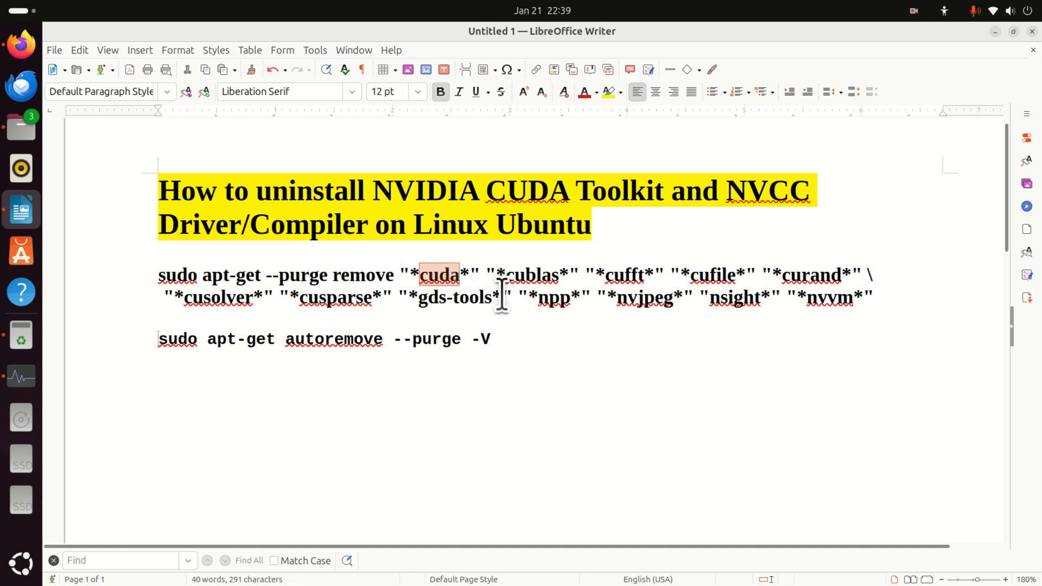
mouse_move(17, 554)
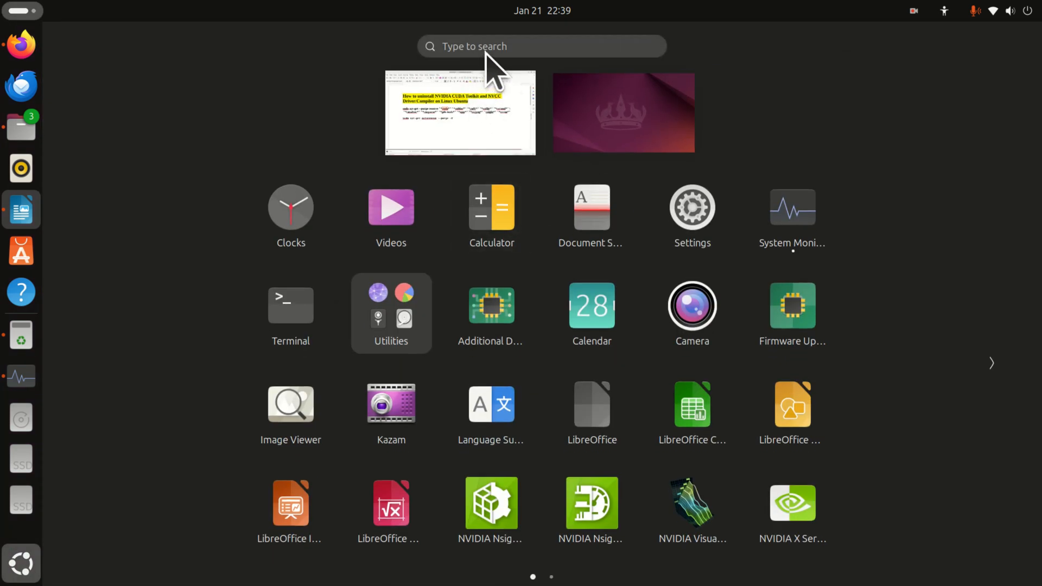
Step: Launch Terminal from the Activities search ('ter') and switch to its window
type("ter")
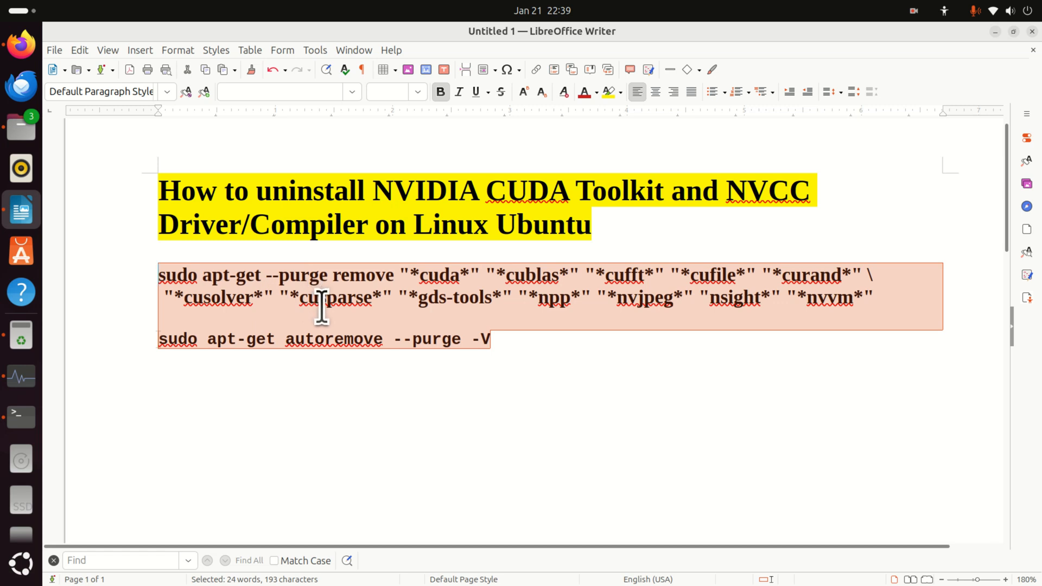
mouse_move(385, 387)
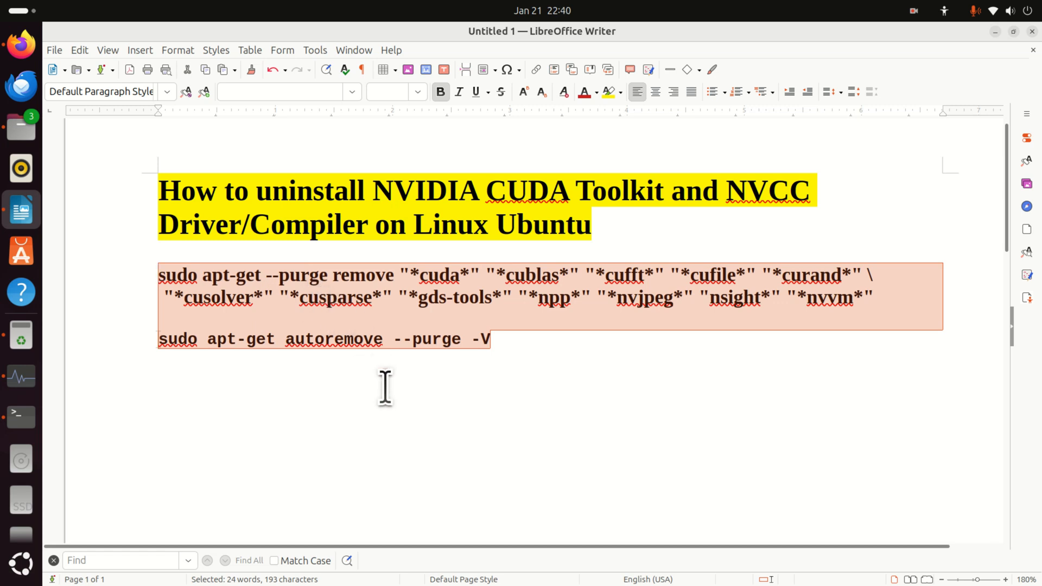
left_click(861, 298)
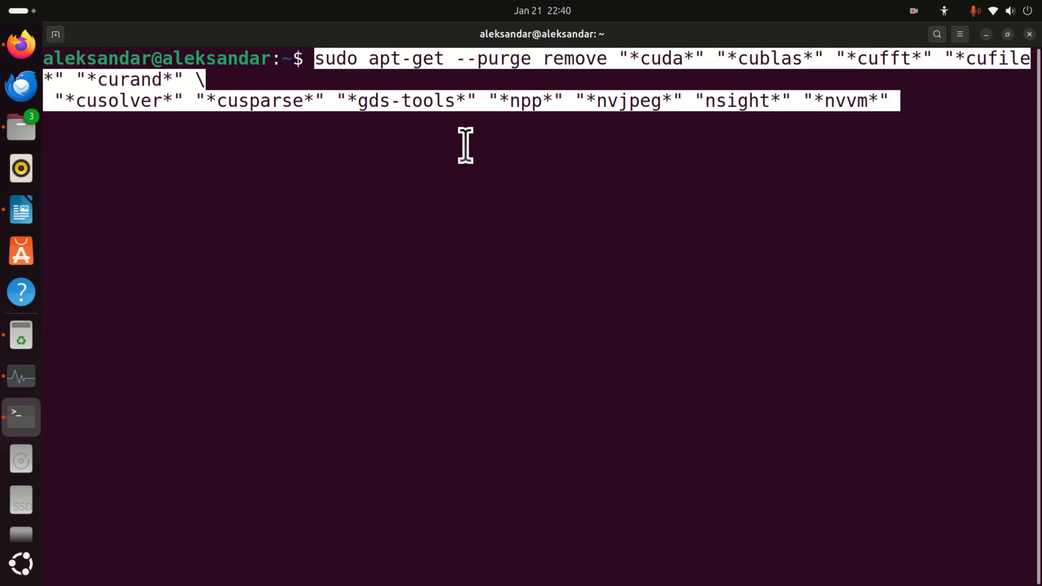
mouse_move(594, 244)
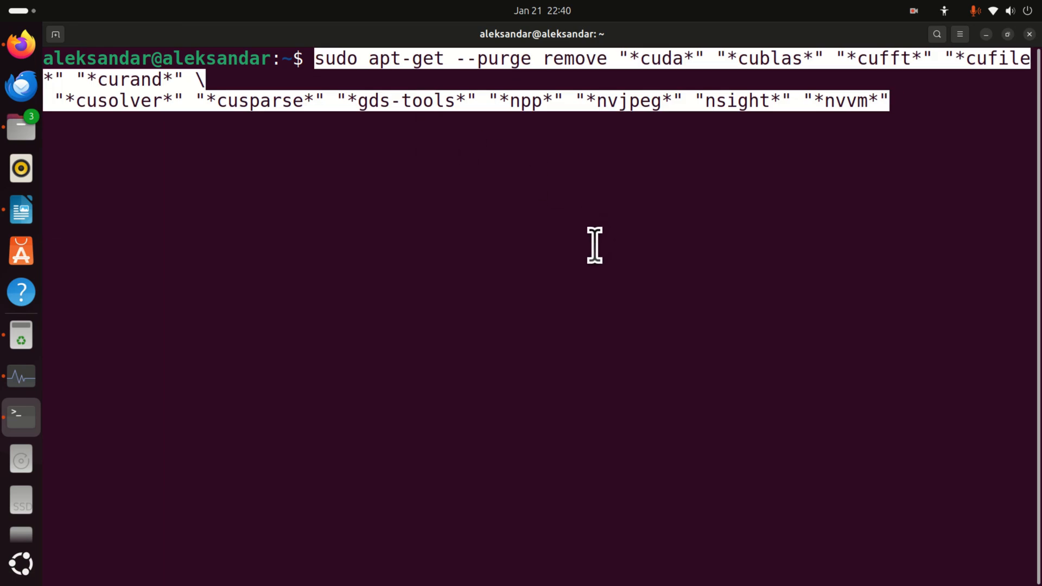
Step: Run the pasted apt-get purge, give the sudo password and confirm with 'y' to remove the 62 CUDA packages
key("Return")
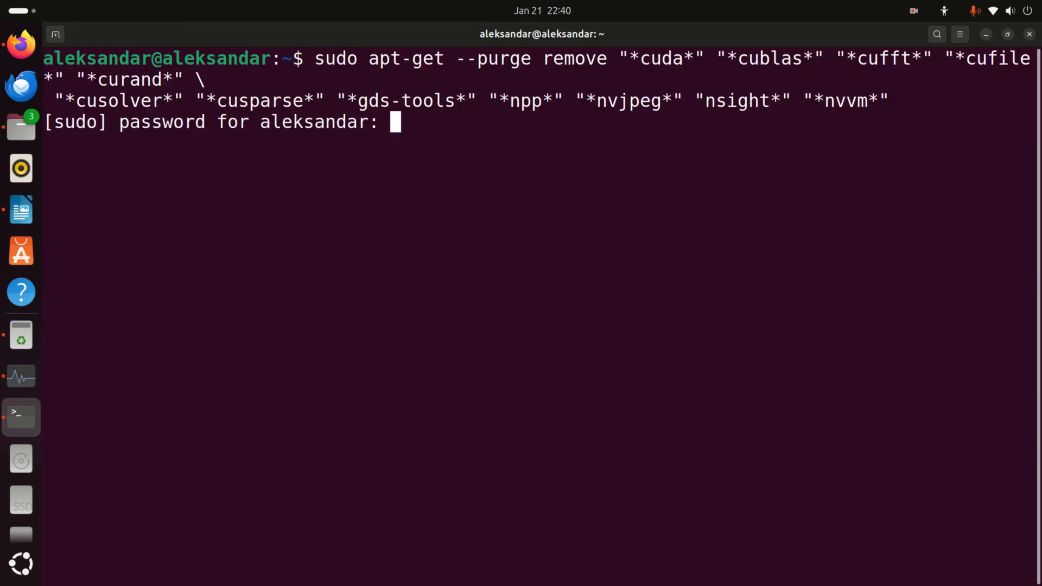
key("Return")
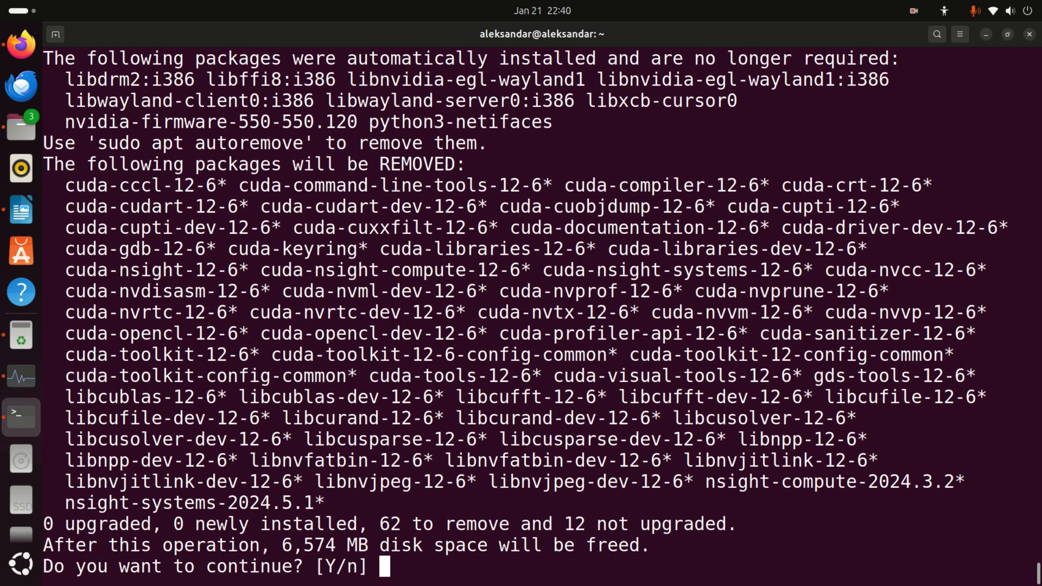
type("y")
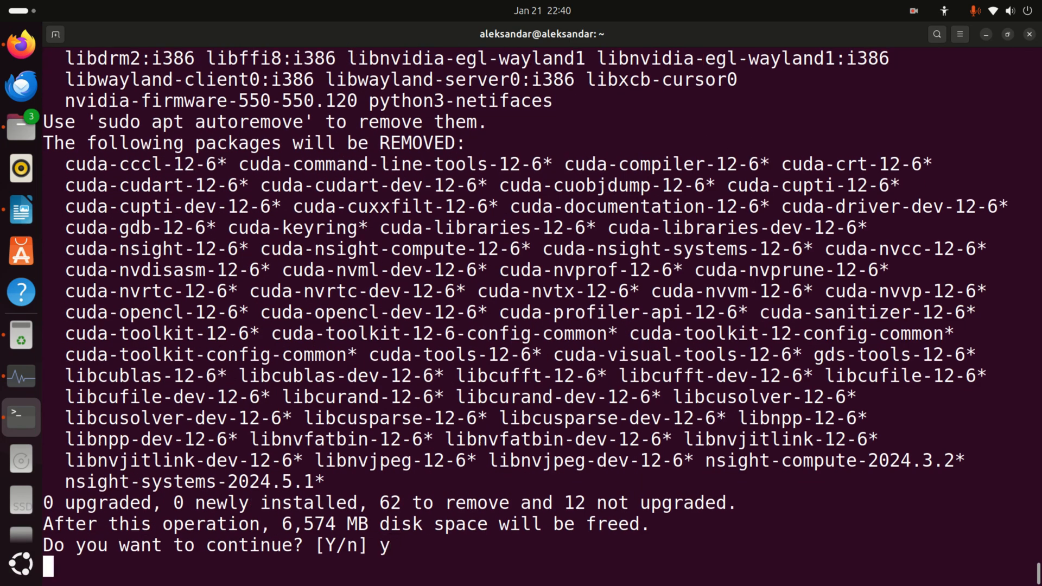
key("Return")
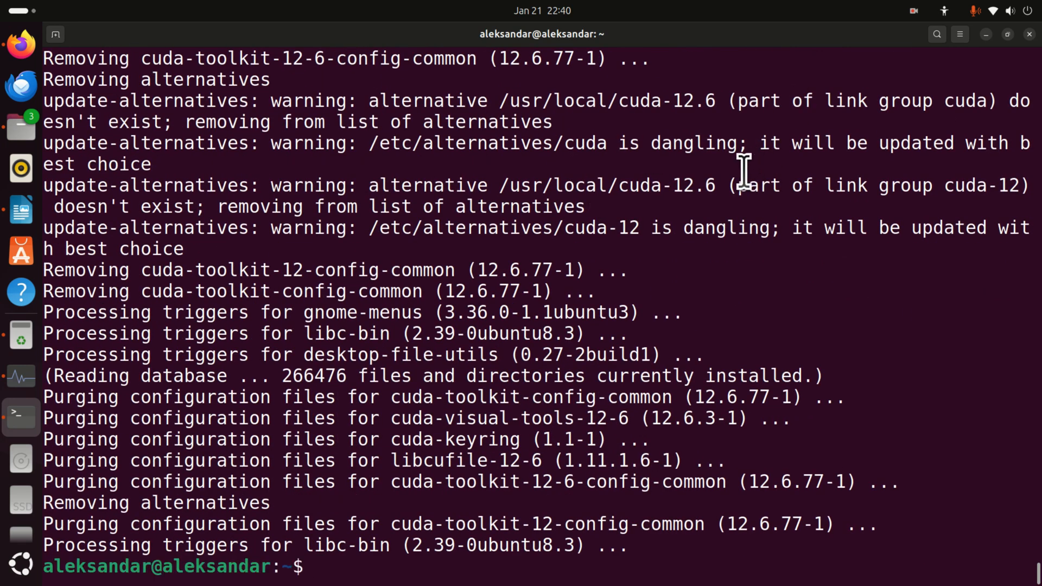
left_click(21, 209)
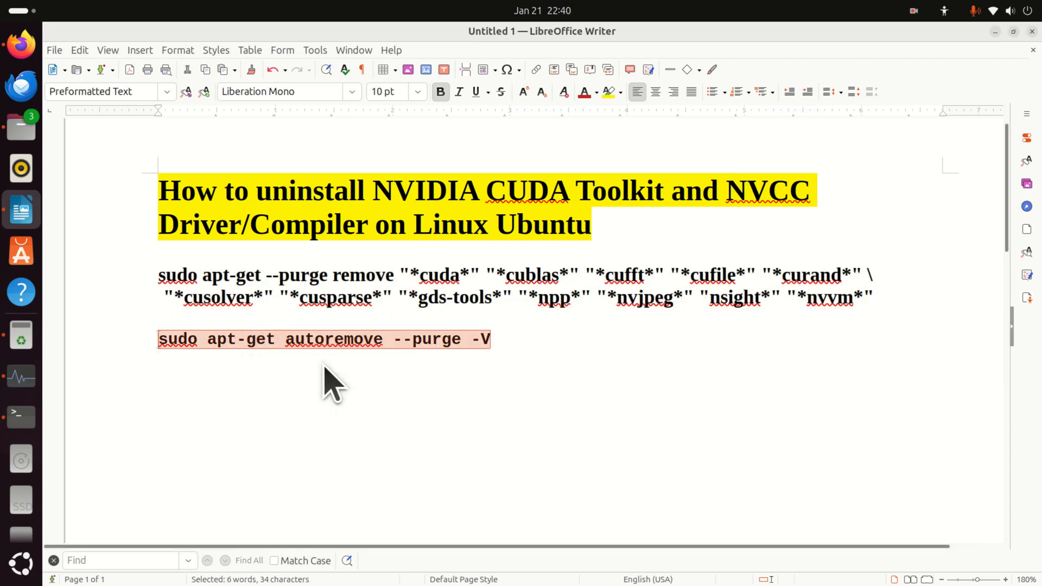
Step: Run 'sudo apt-get autoremove --purge -V' in the terminal to purge the 9 leftover packages
left_click(21, 417)
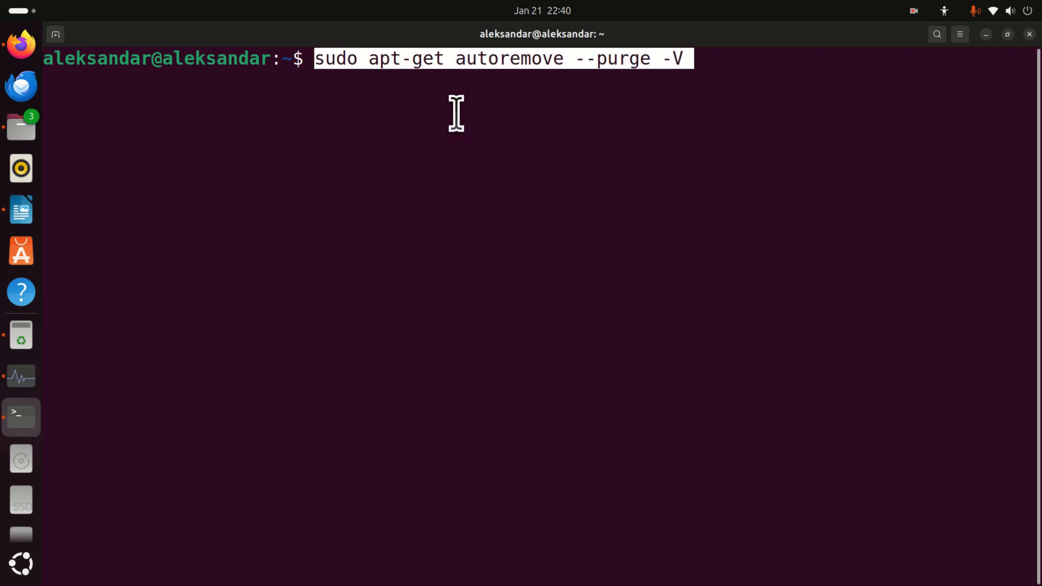
key("Return")
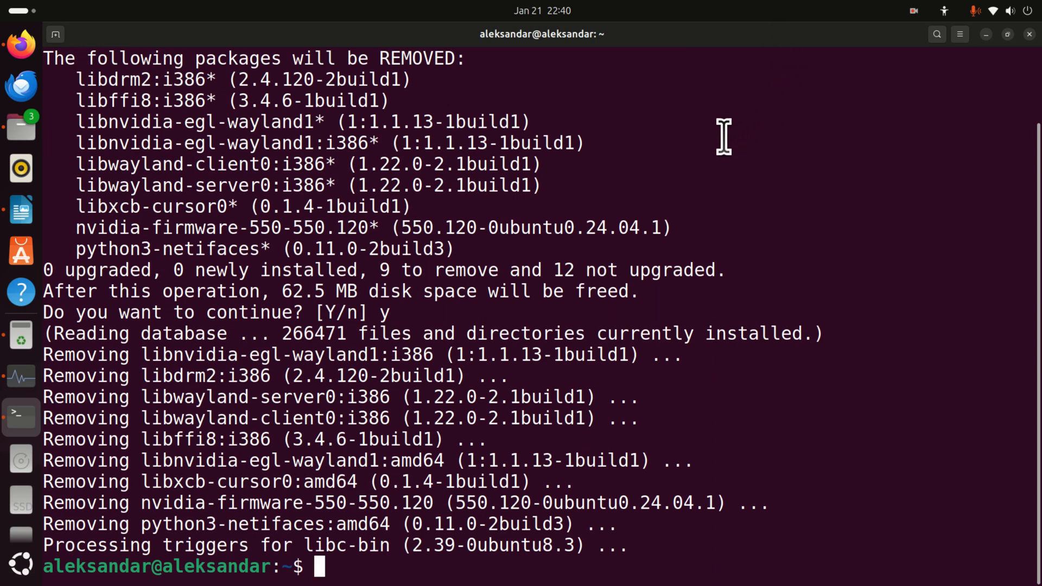
mouse_move(906, 56)
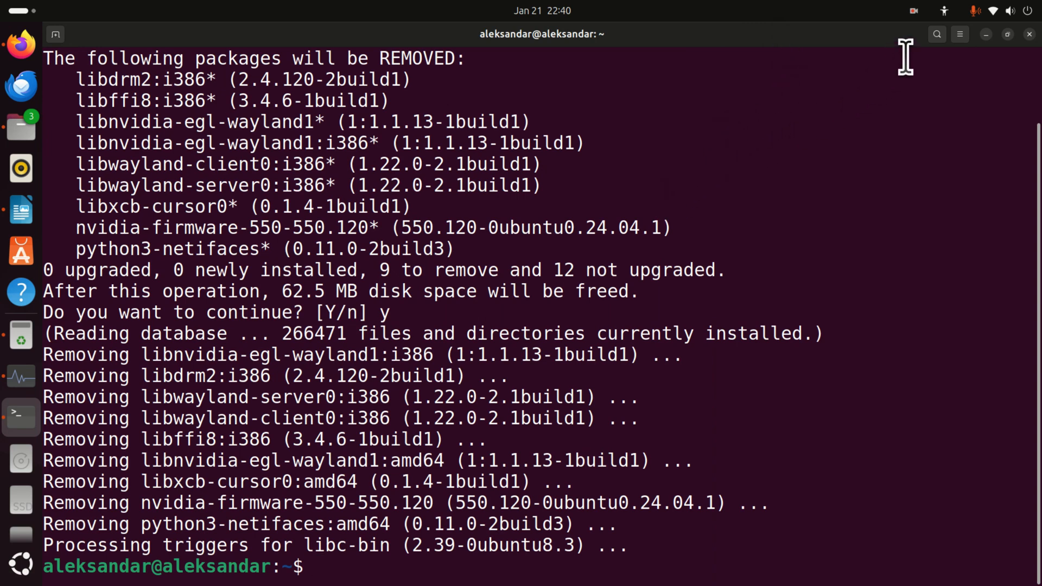
Step: Check that nvcc --version is not found while nvidia-smi still reports driver 550.144.03
type("nv")
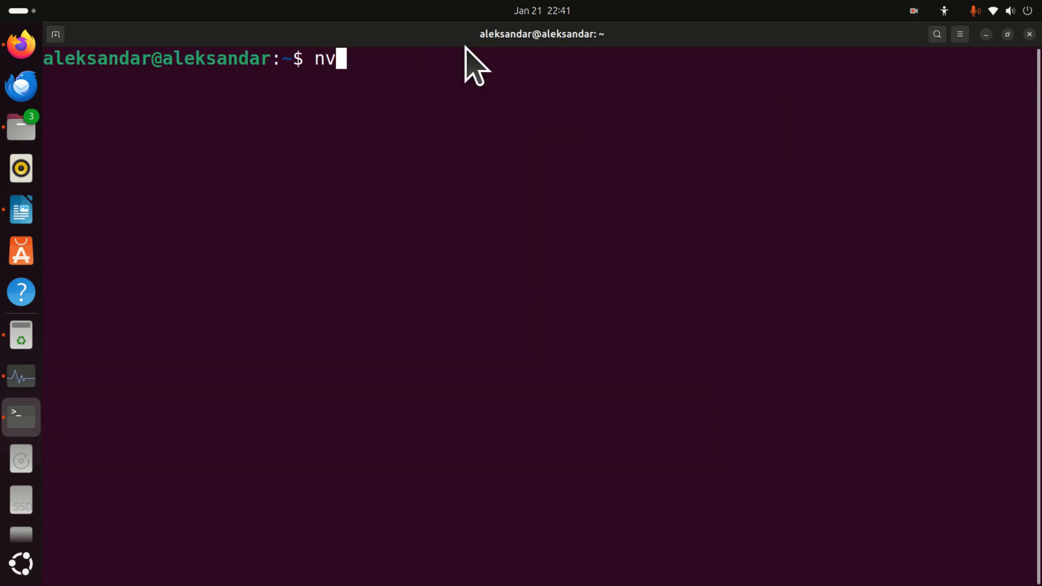
type("cc --ve")
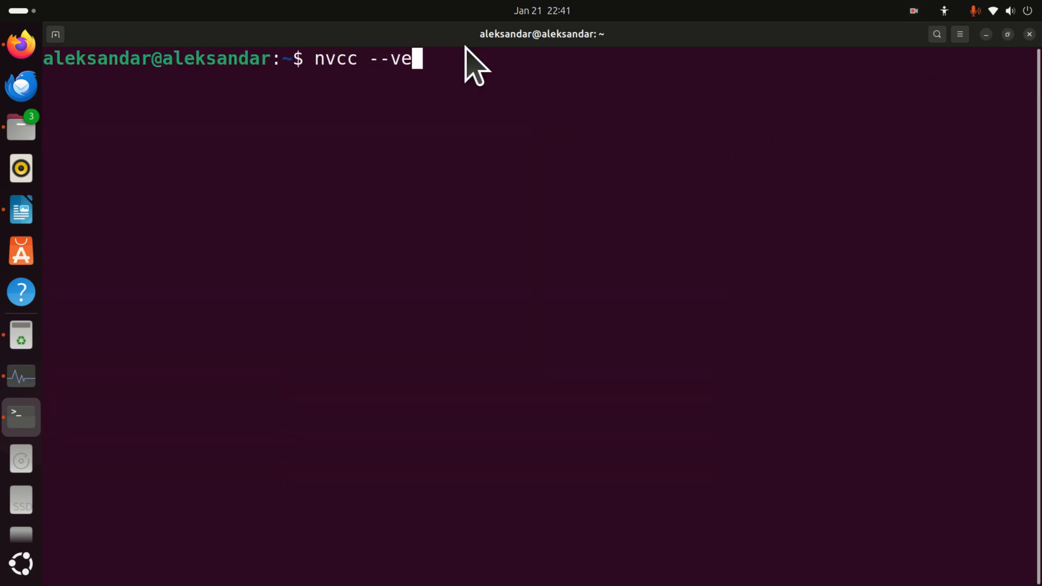
key("Return")
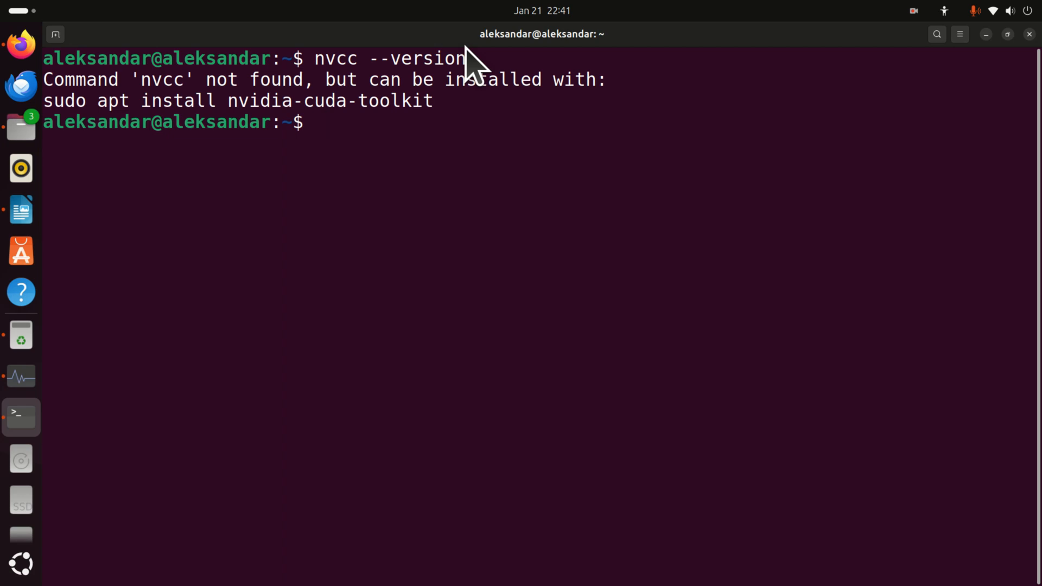
type("nvidia-s")
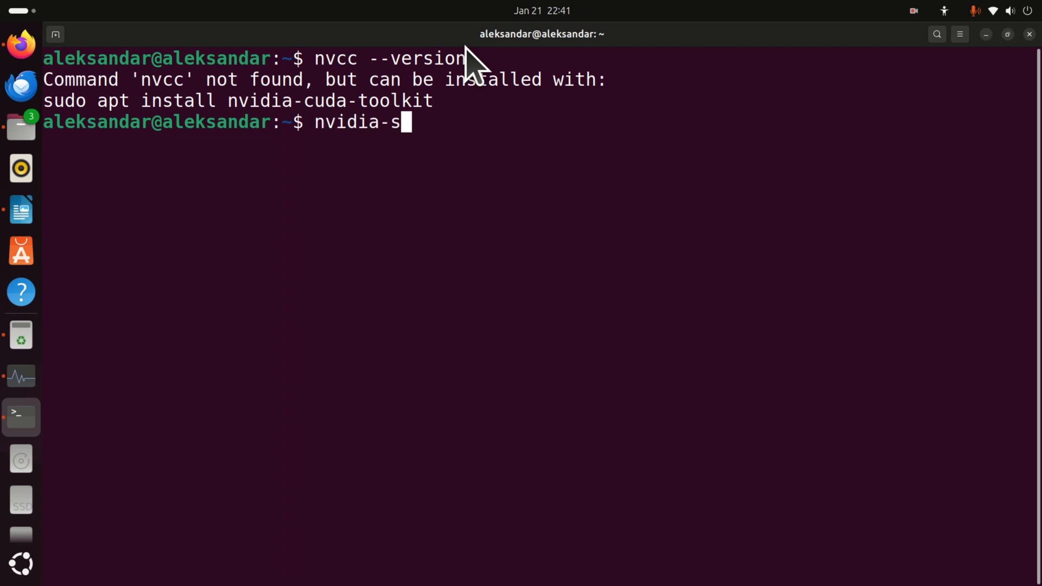
key("Return")
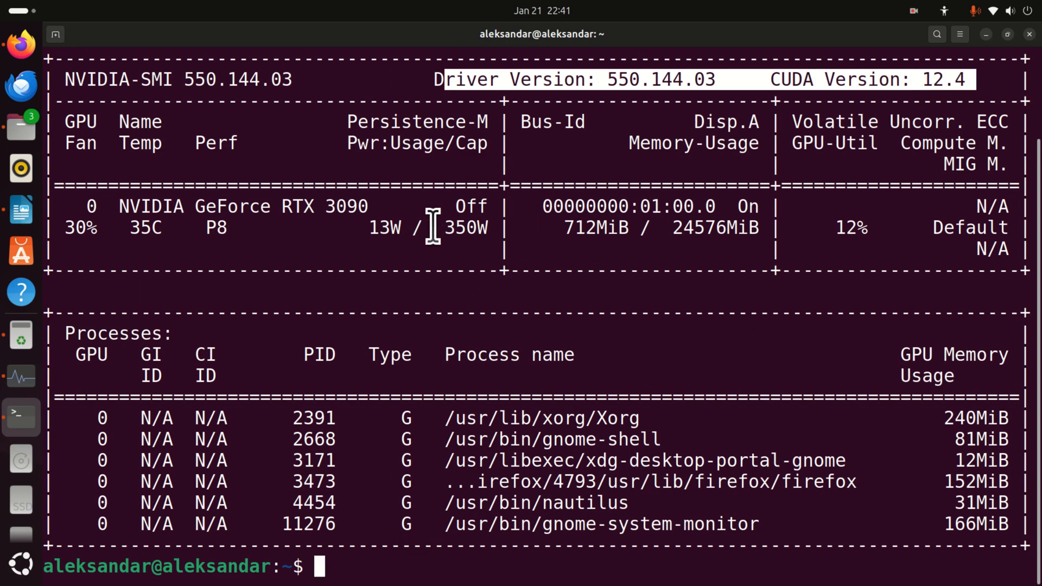
Step: Clear the terminal screen with the clear command
type("cl")
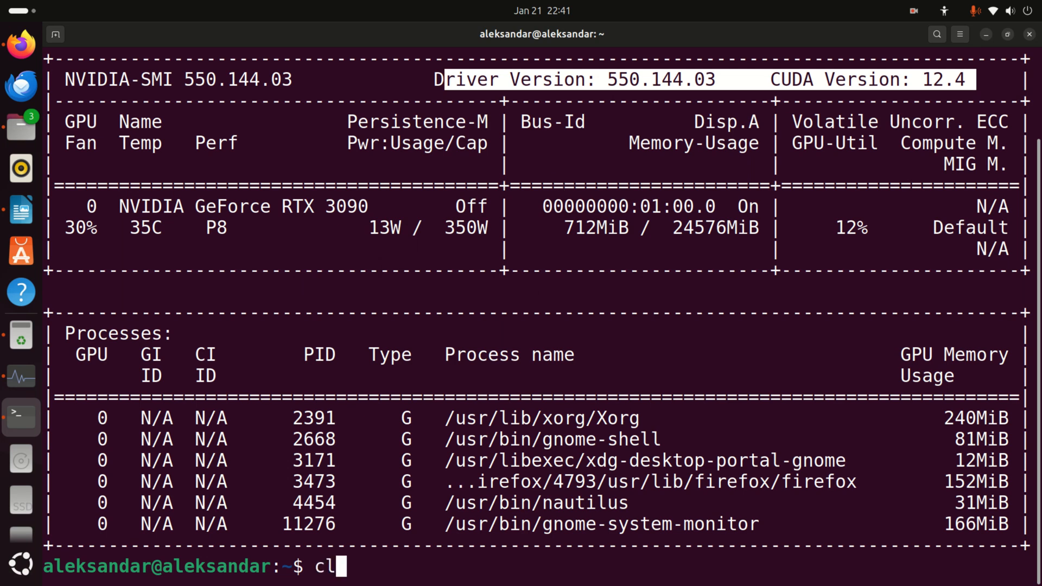
key("Return")
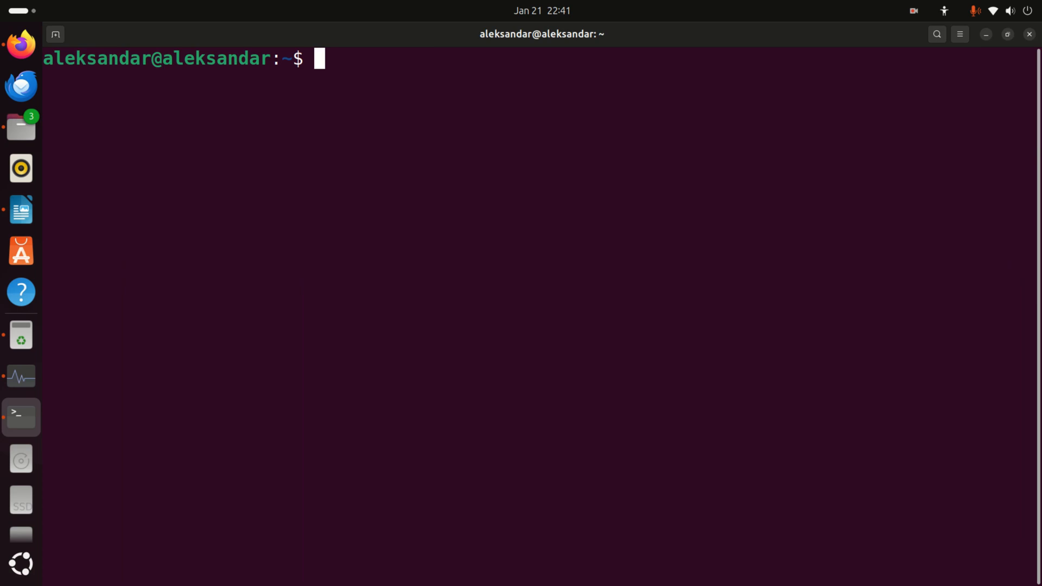
Step: Go to the home folder, list it with ls -la including hidden files, then clear the listing
key("Return")
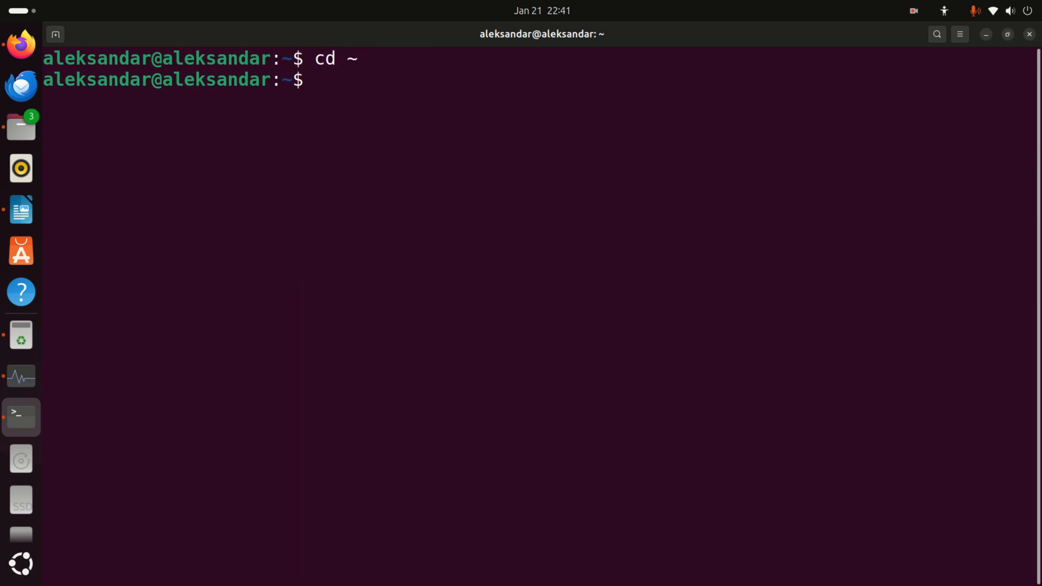
type("ls -la")
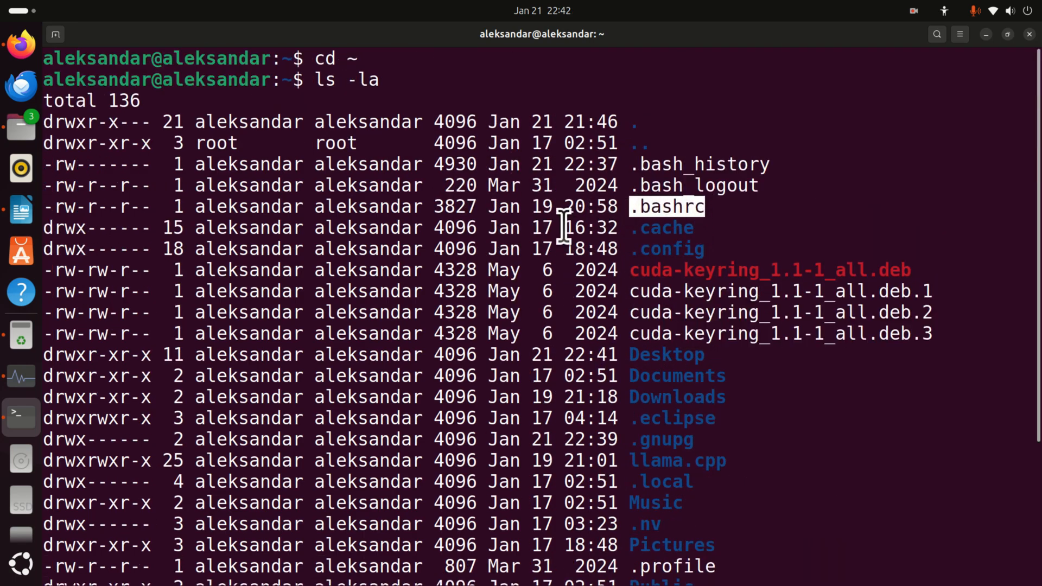
scroll("down", 3)
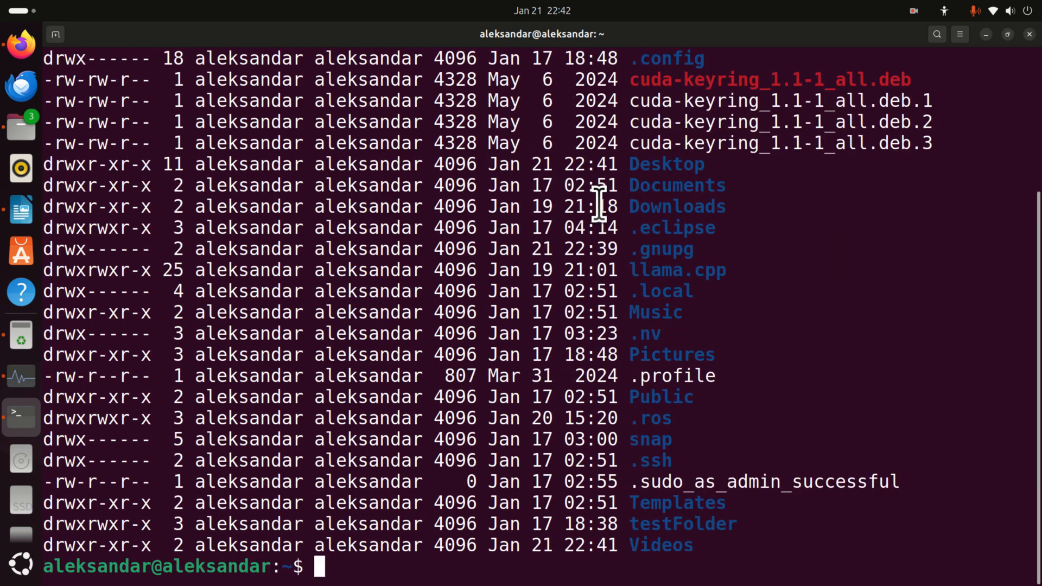
type("ckle")
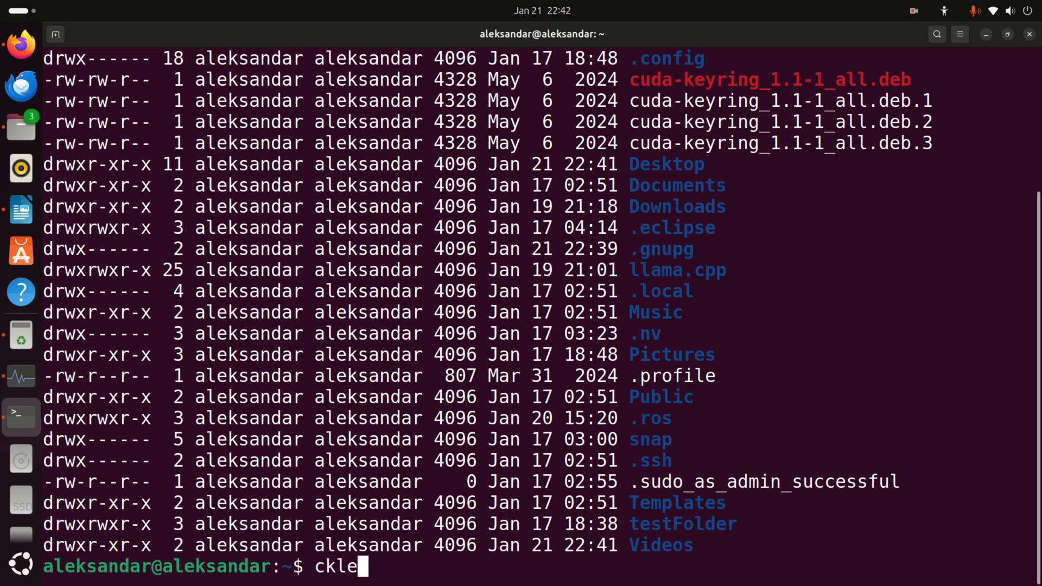
key("ctrl+l")
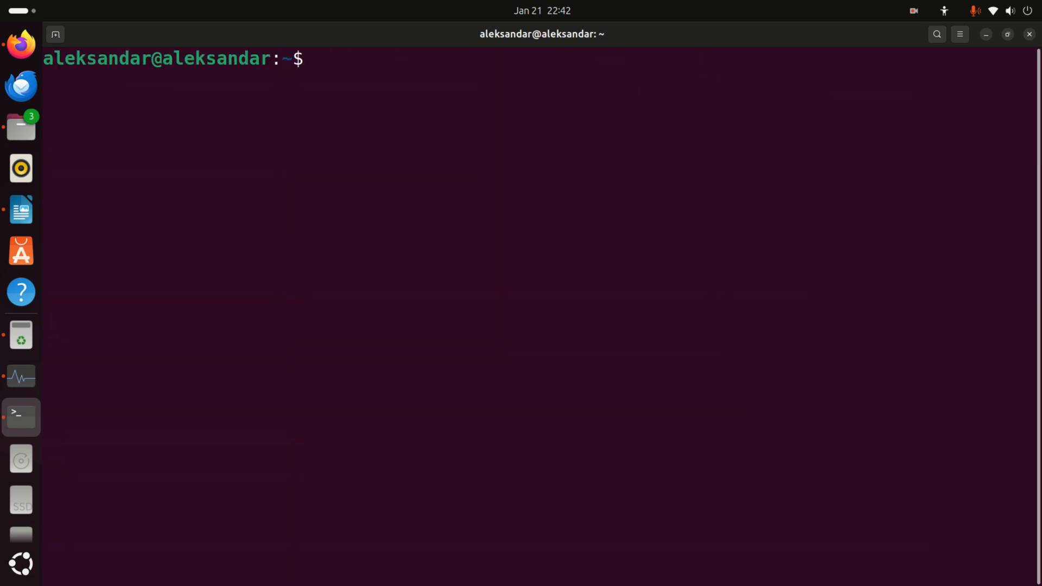
Step: Compose 'sudo nano .bashrc' at the prompt, pasting the .bashrc file name
type("sudo")
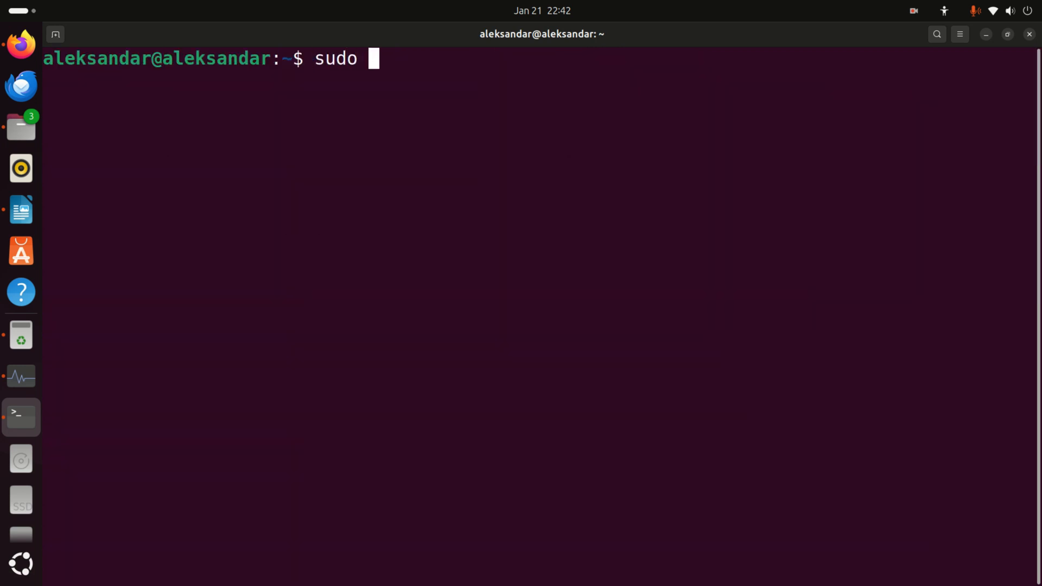
right_click(545, 73)
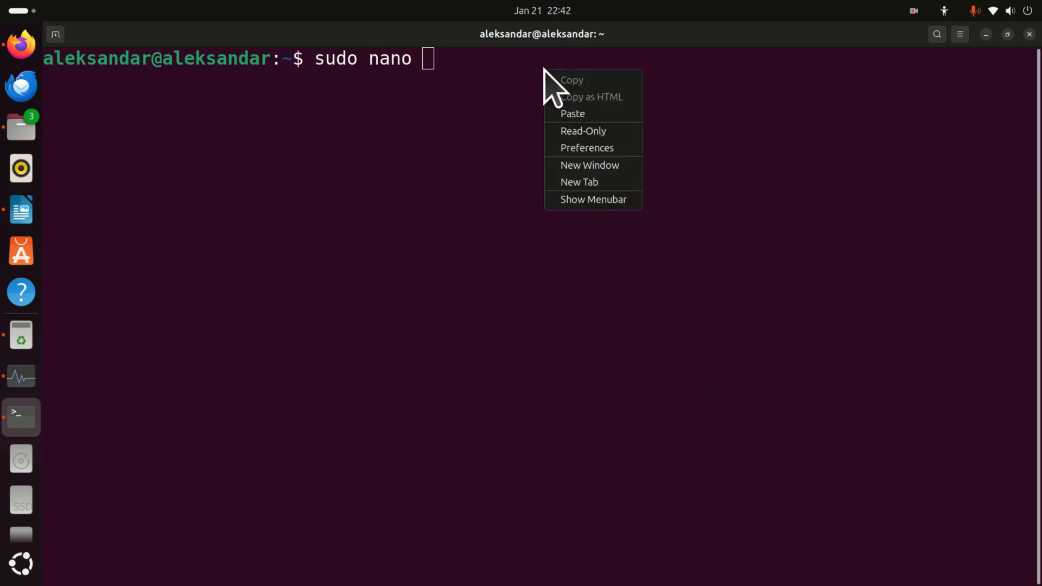
left_click(573, 112)
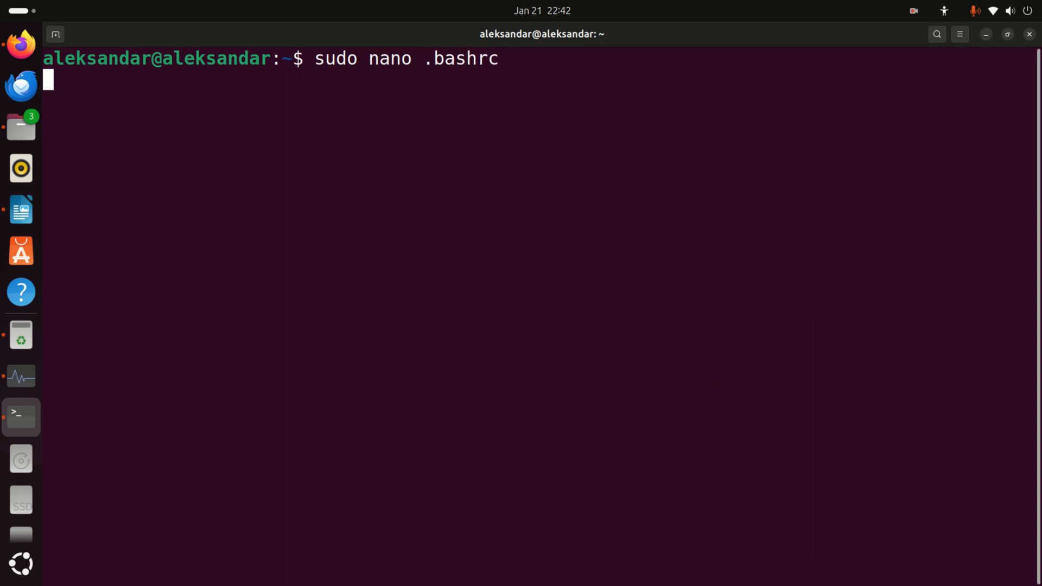
Step: Delete the export PATH=/usr/local/cuda-12.6/bin line at the bottom of .bashrc in nano, save and exit
key("Return")
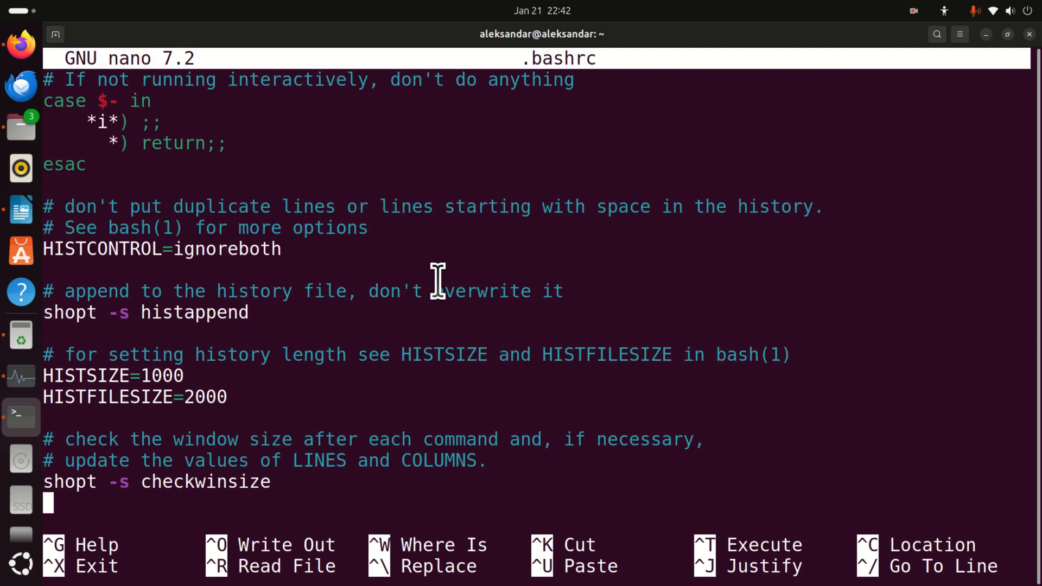
scroll("down", 3)
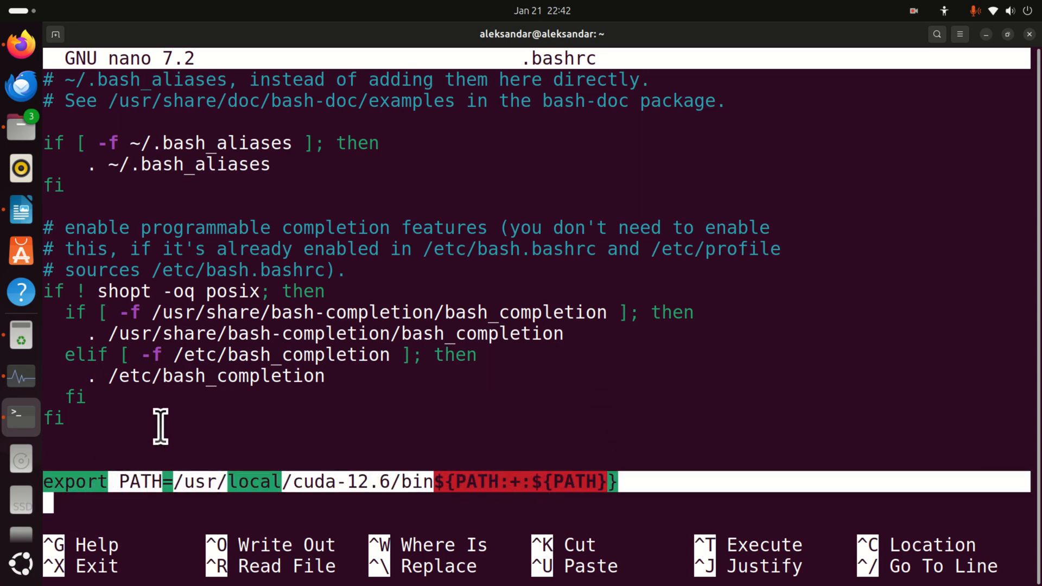
mouse_move(451, 405)
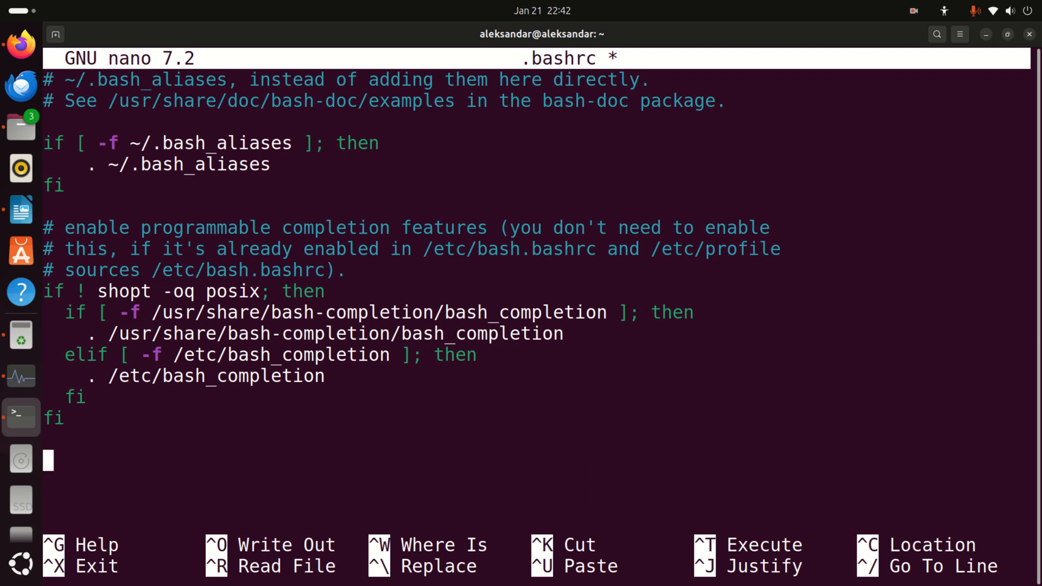
key("ctrl+o")
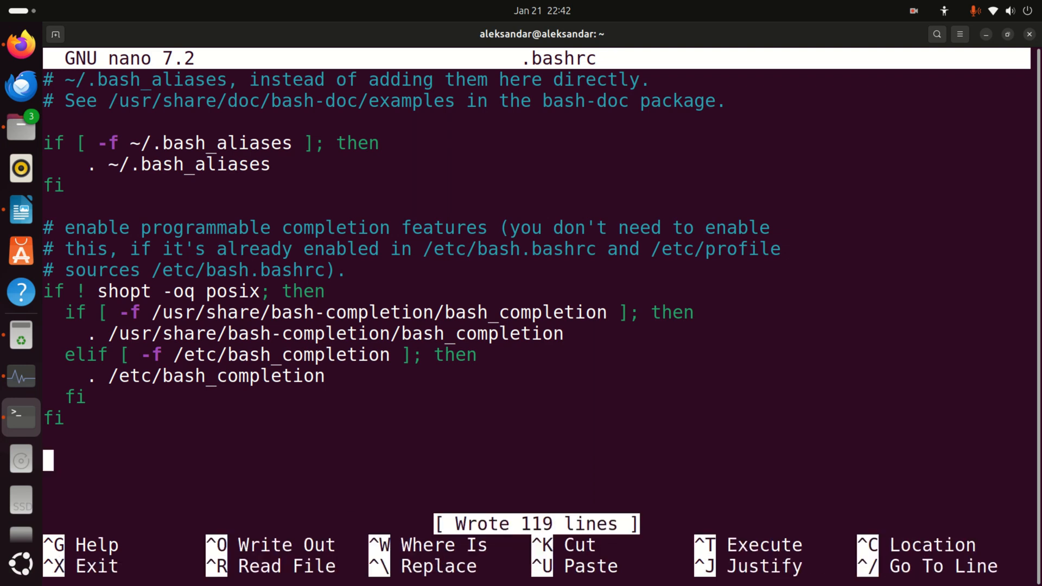
key("ctrl+x")
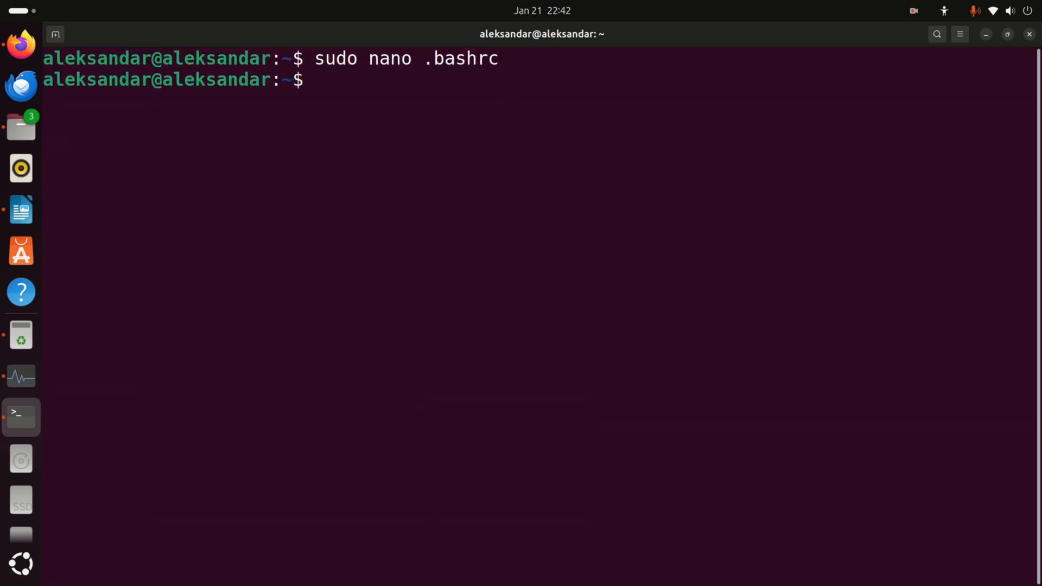